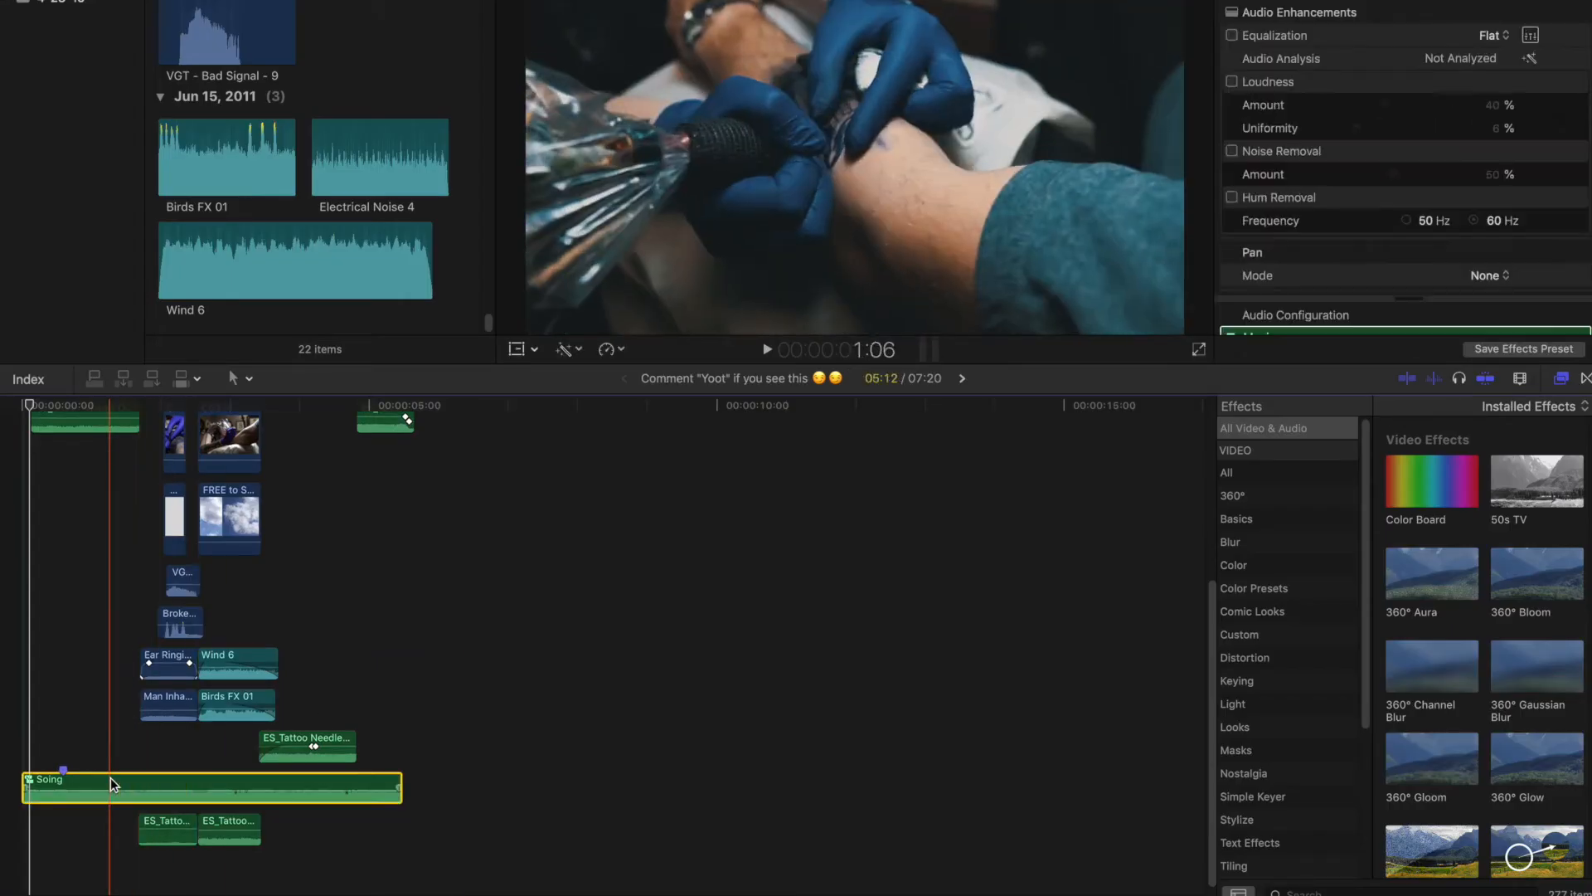
Step: Blade the Soing song clip and lift the later piece into a connected lane above the storyline
left_click(767, 350)
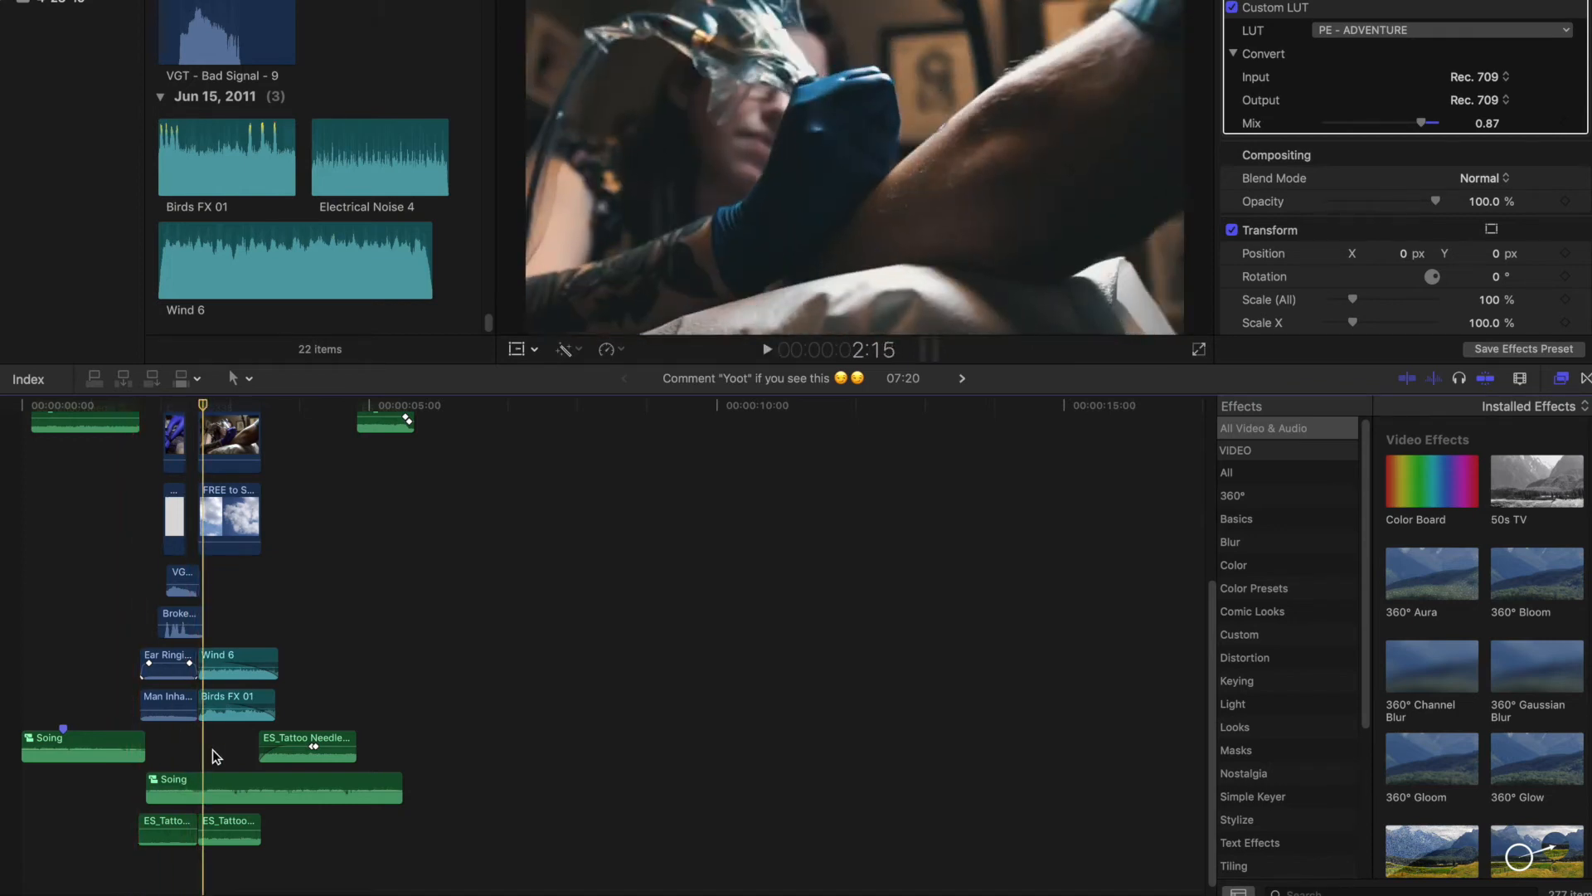
left_click(270, 786)
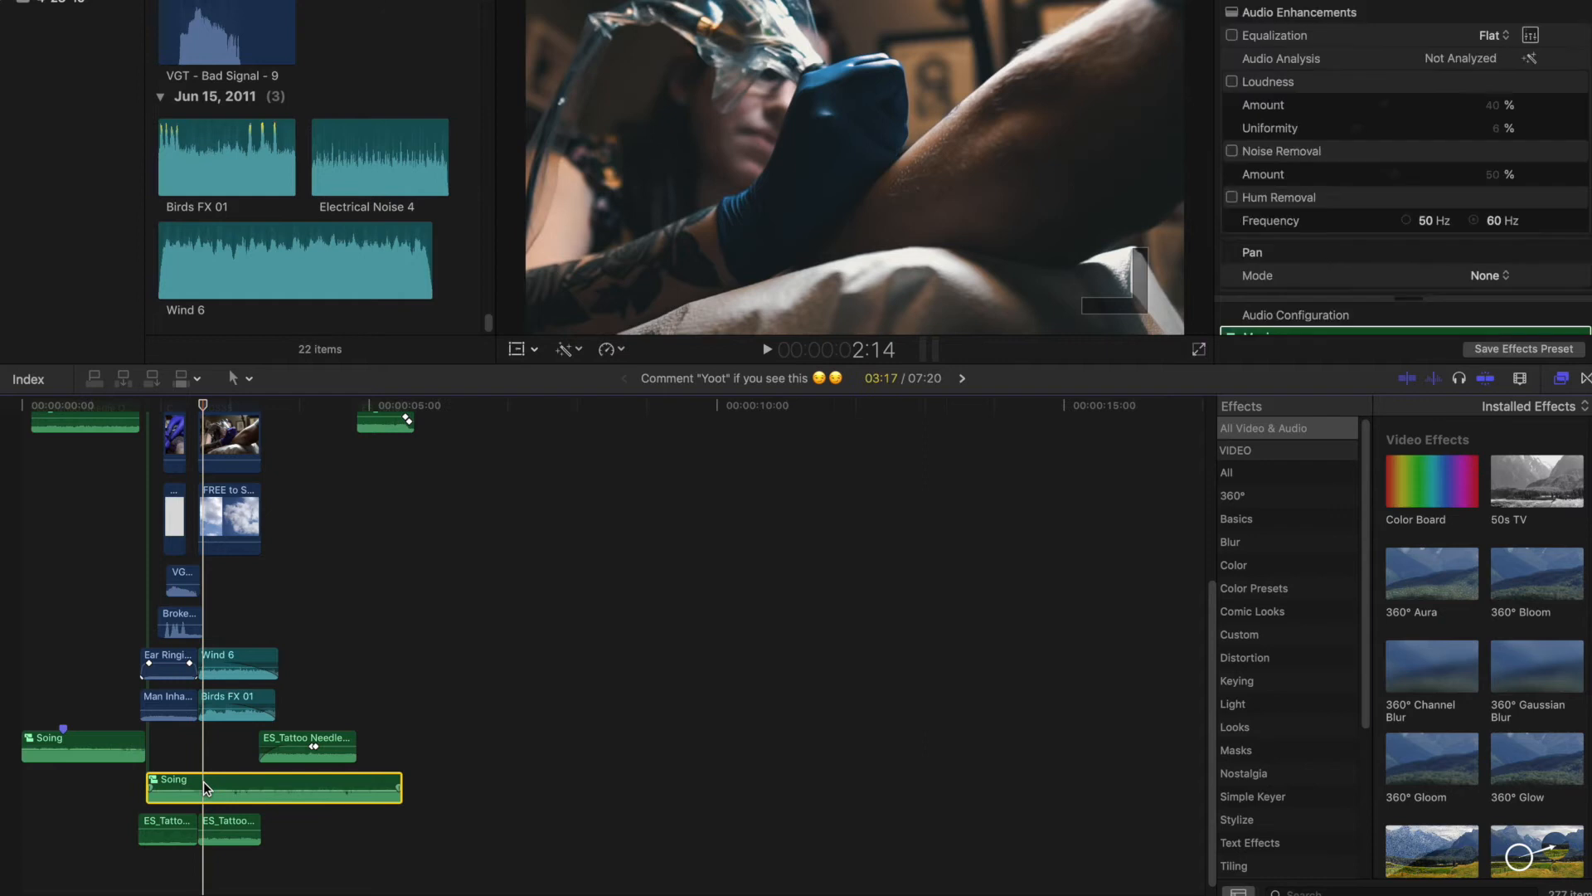
left_click_drag(272, 786, 234, 770)
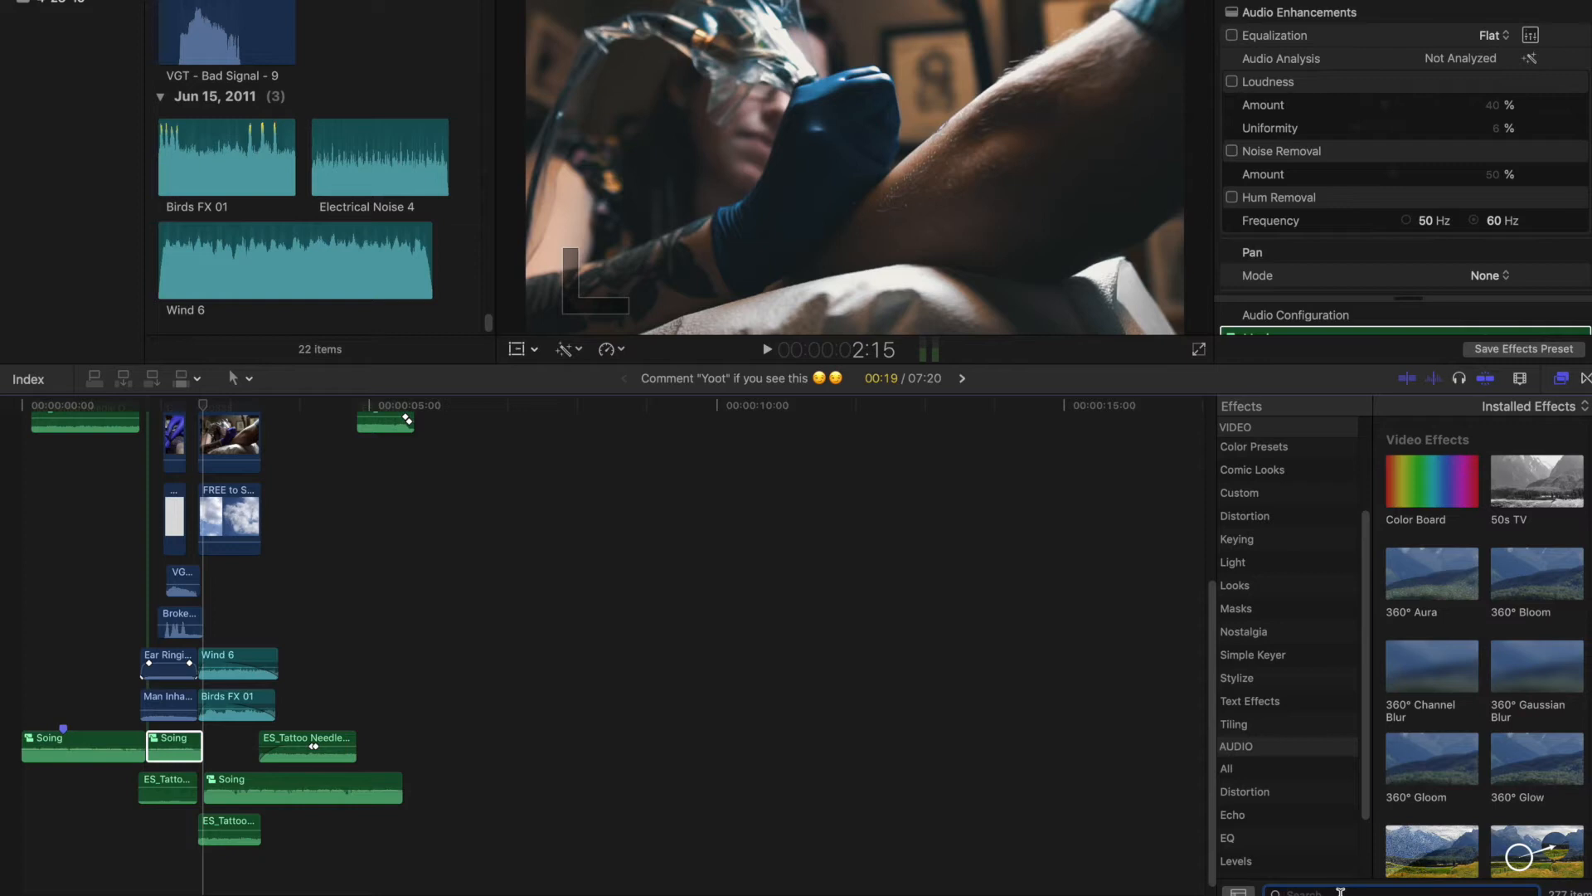
Step: Search the Effects Browser for 'muf' to locate the Muffled audio effect
type("muf")
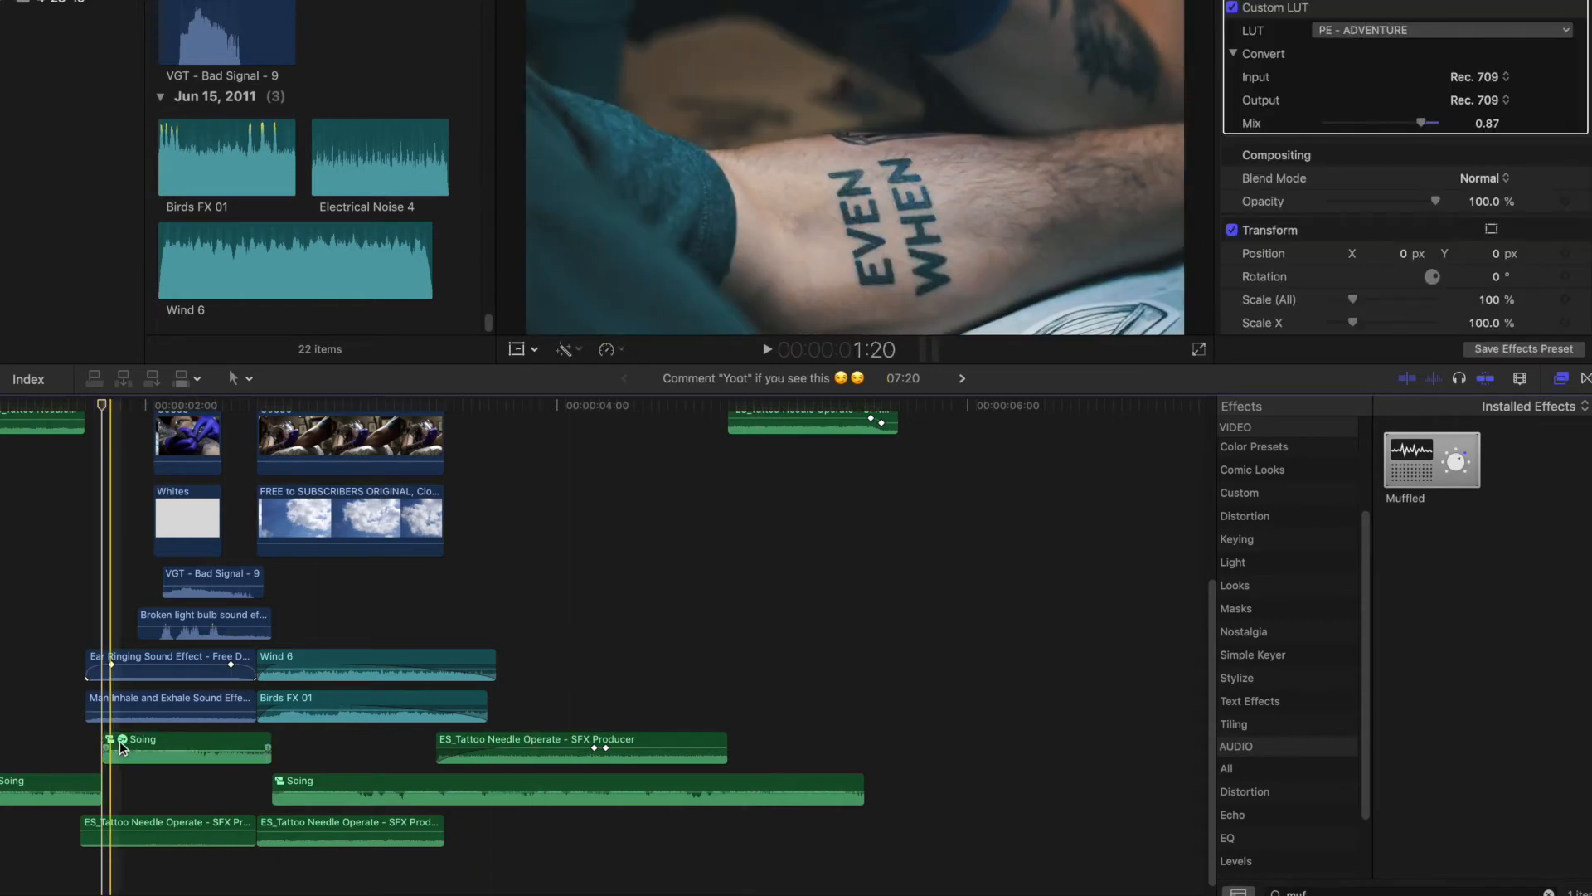
Step: Give the short song section Muffled with Amount 0 keyframed at its start
left_click(186, 739)
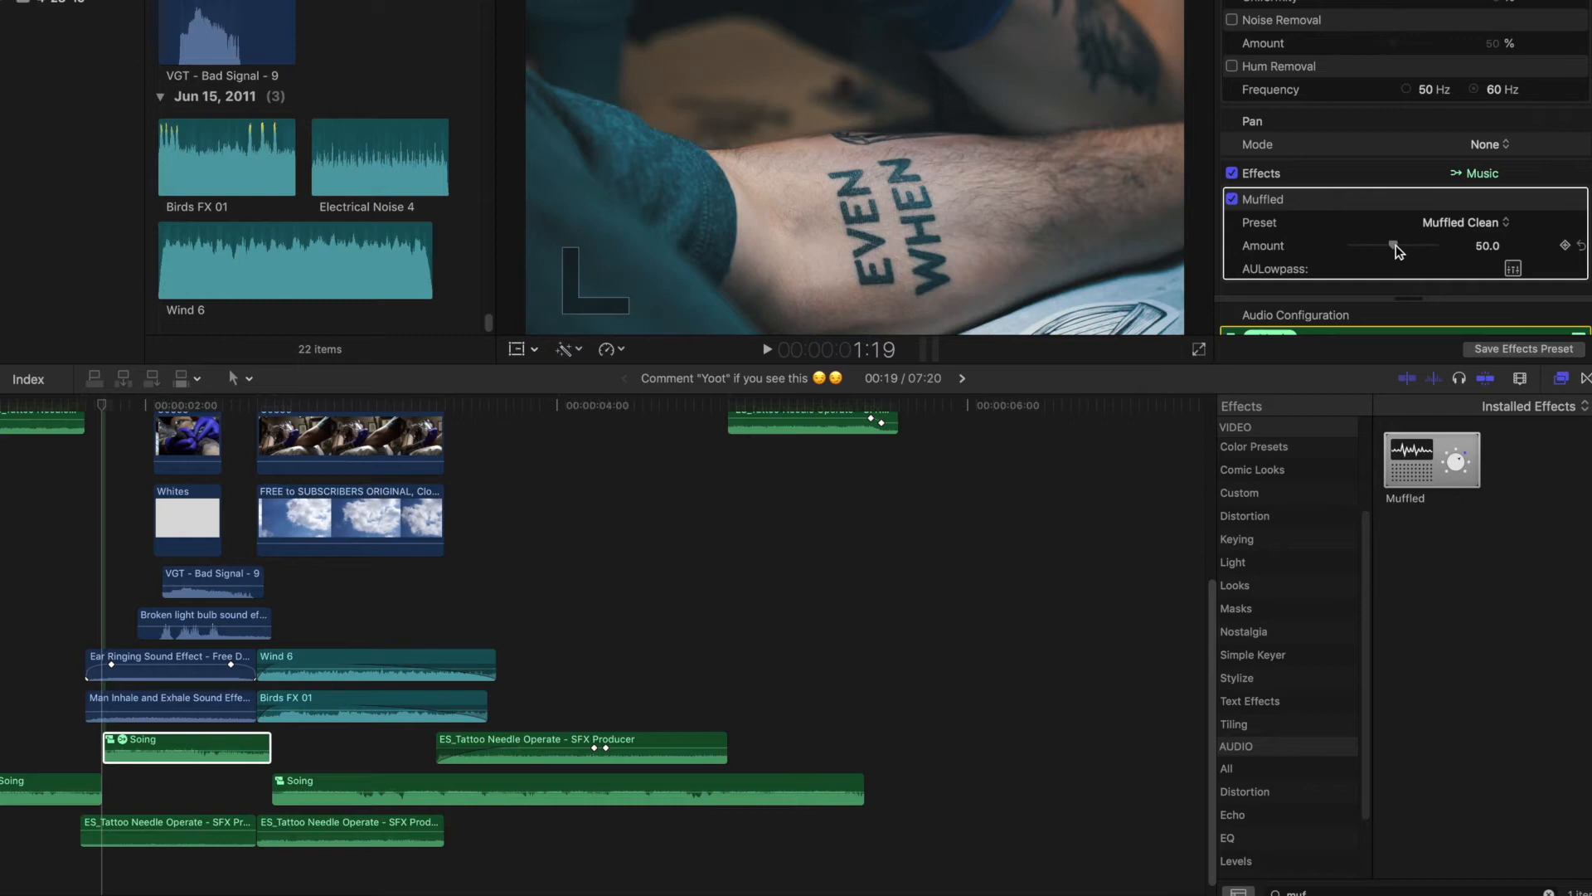
left_click_drag(1431, 245, 1350, 246)
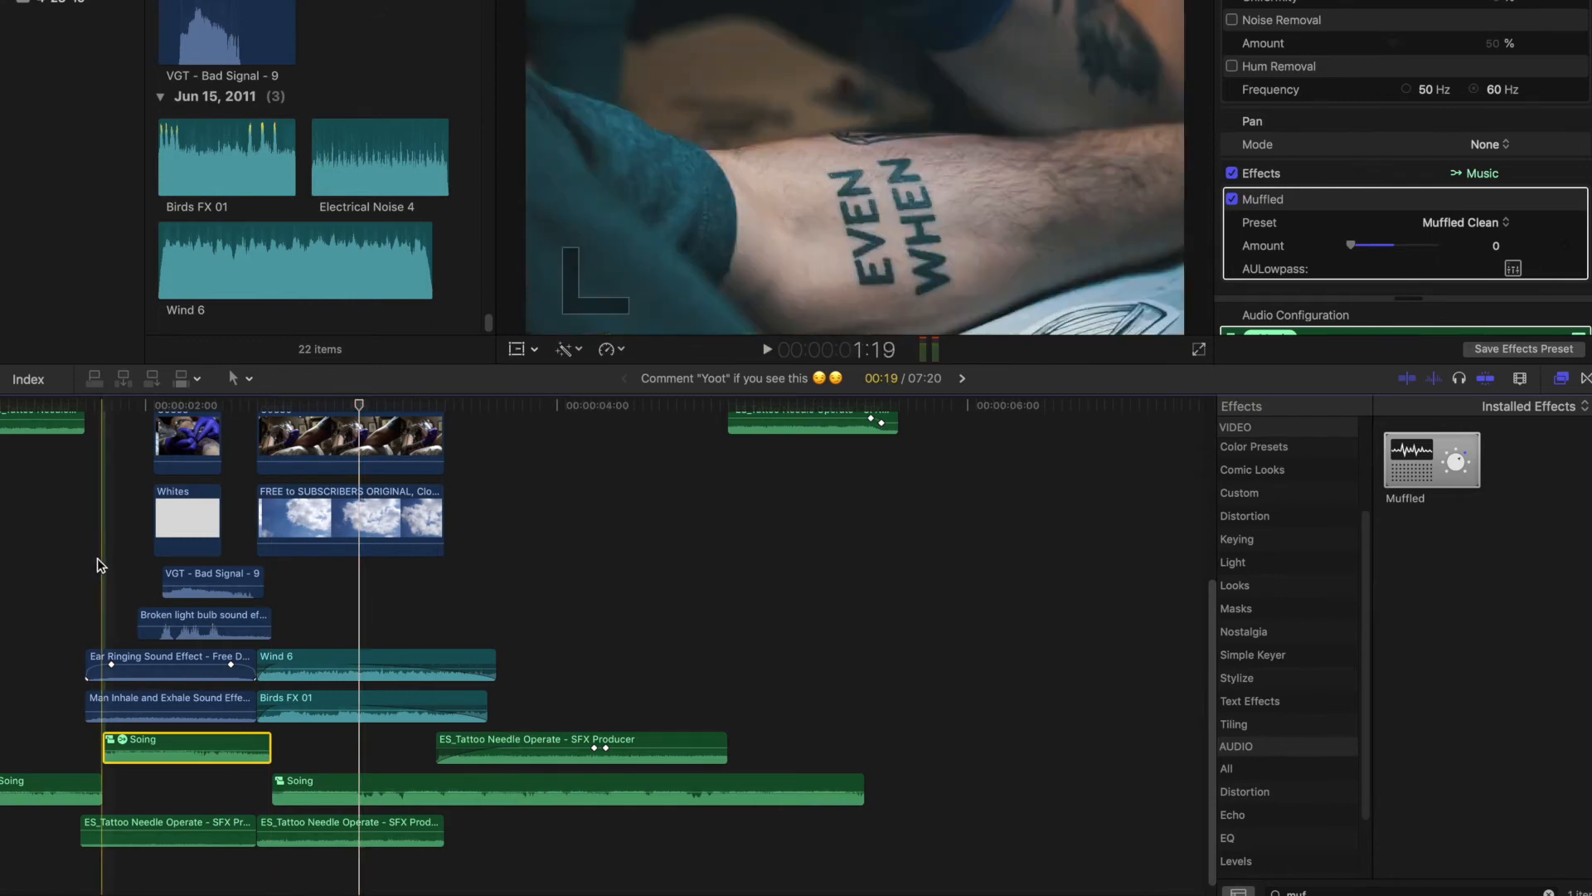
left_click(463, 609)
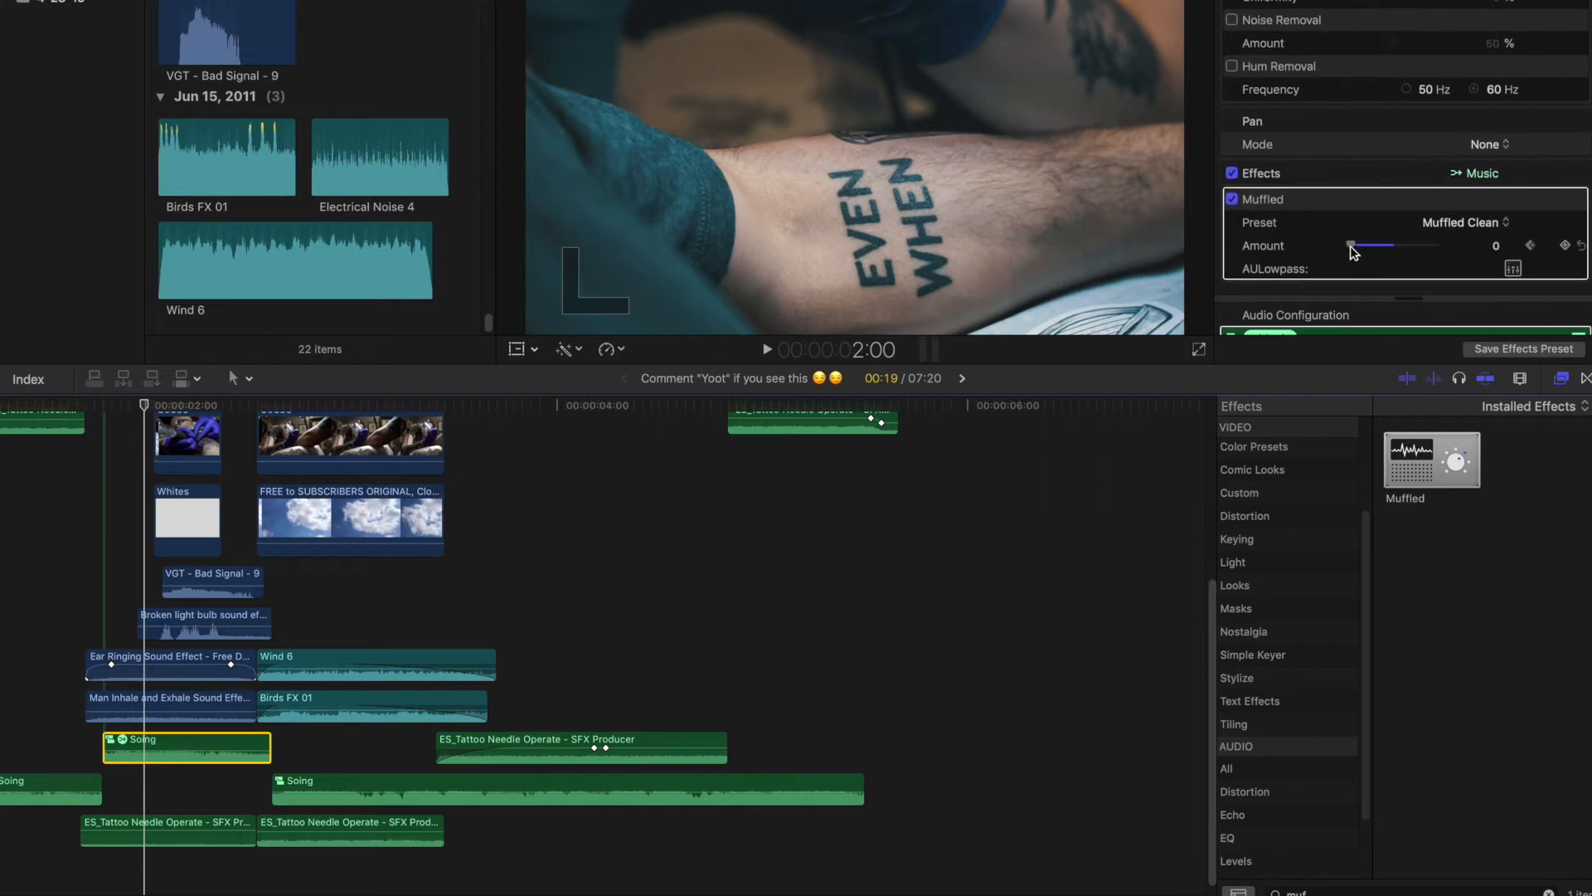
Step: Raise the Muffled Amount to about 74 so it ramps up from the start keyframe
left_click_drag(1350, 246, 1404, 246)
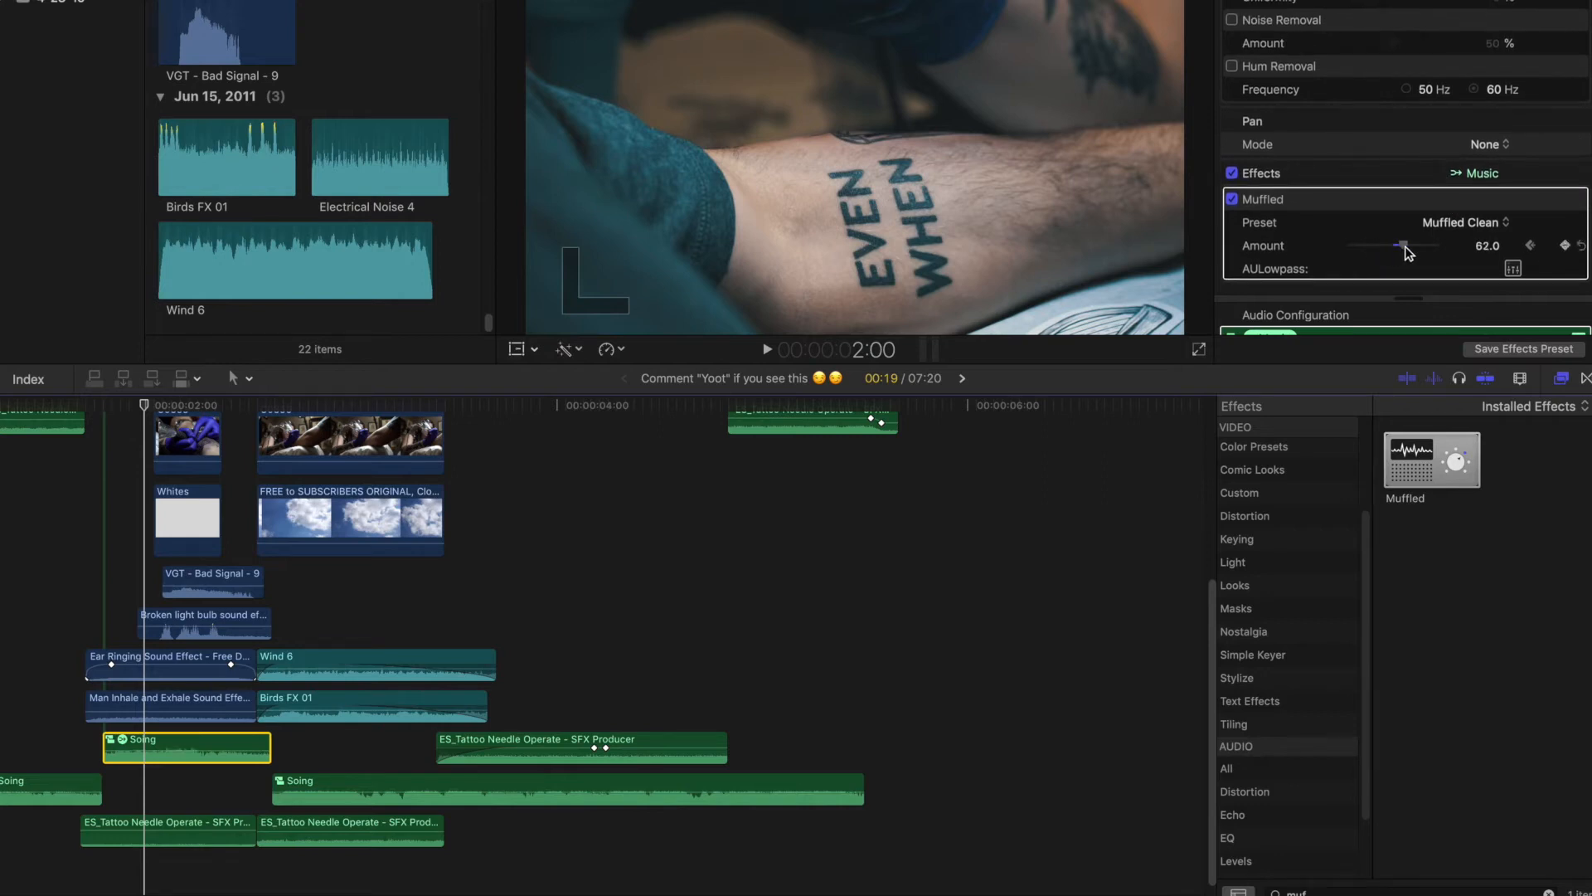
left_click_drag(1376, 246, 1410, 245)
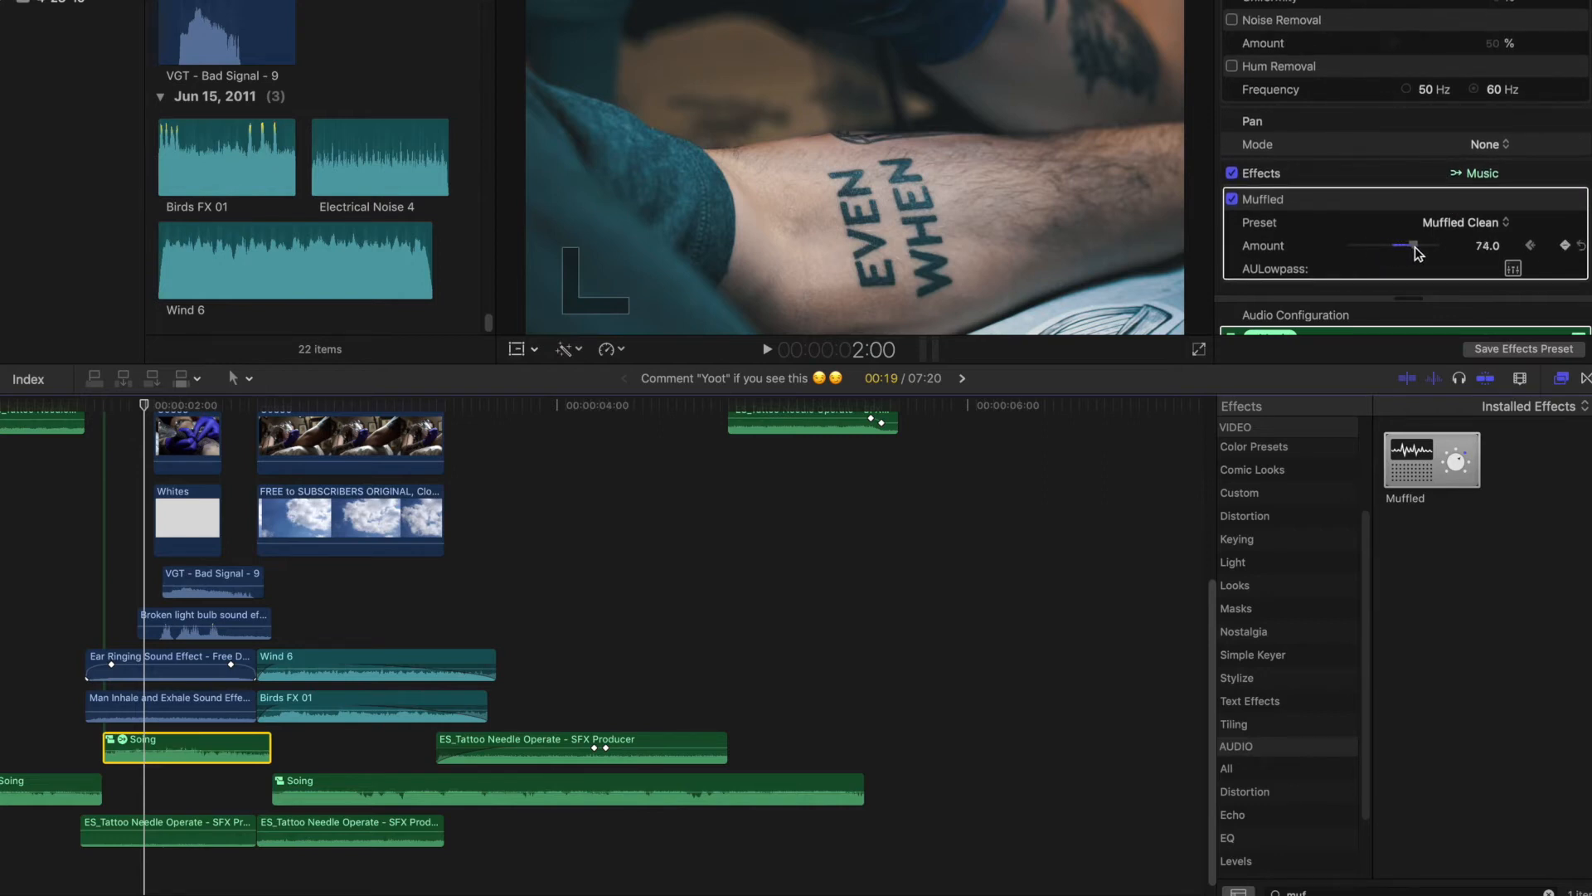
left_click_drag(1406, 246, 1412, 246)
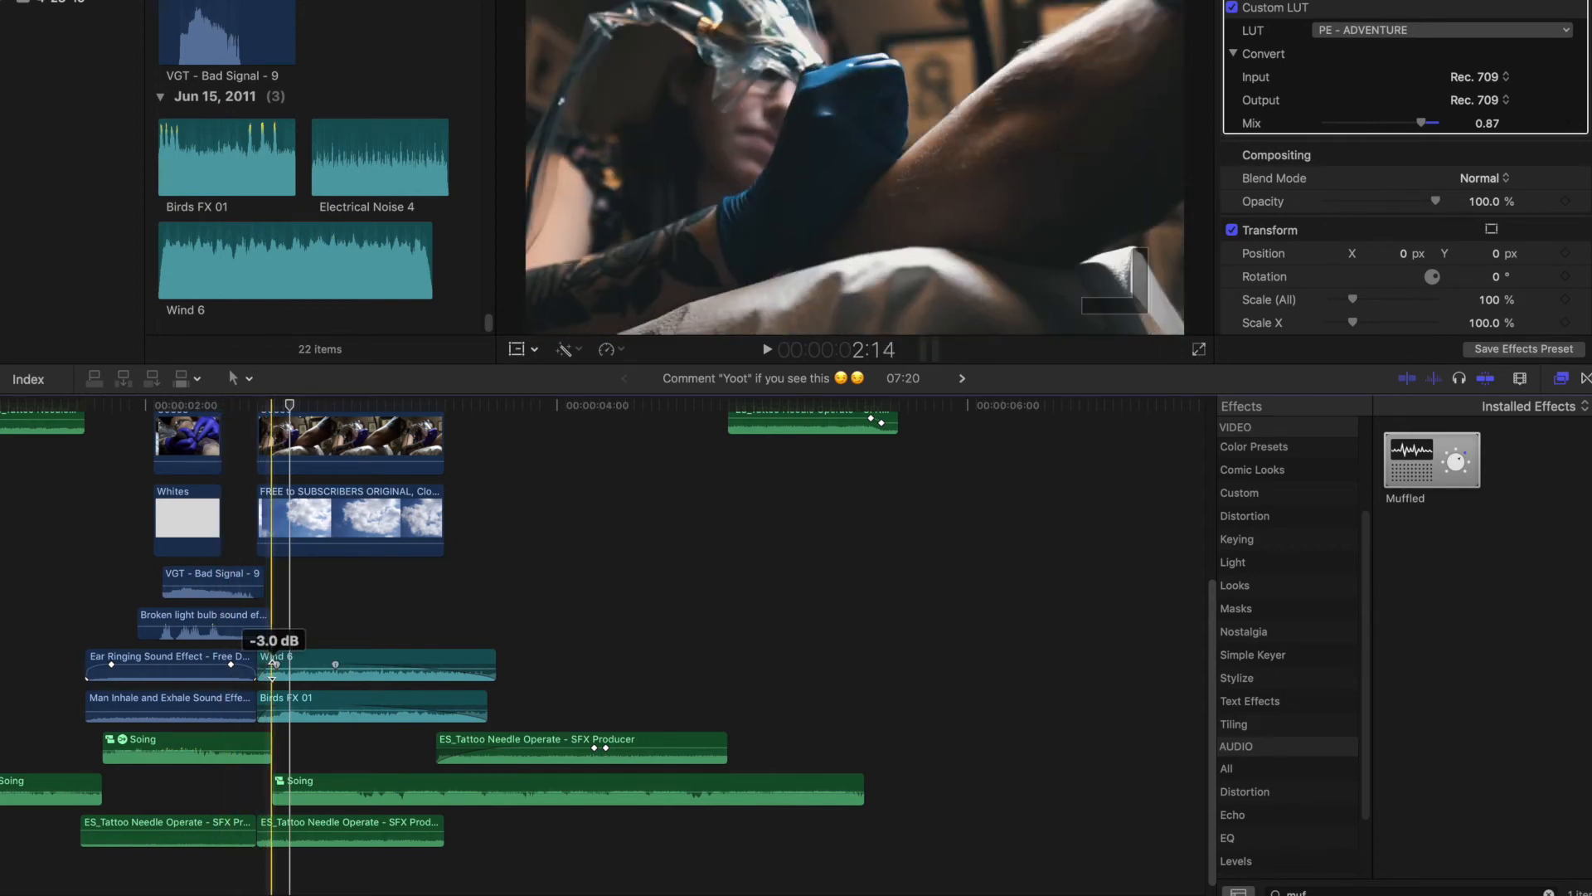
Step: Near the section's end, keyframe Muffled Amount from 75 back down to 0
left_click(186, 751)
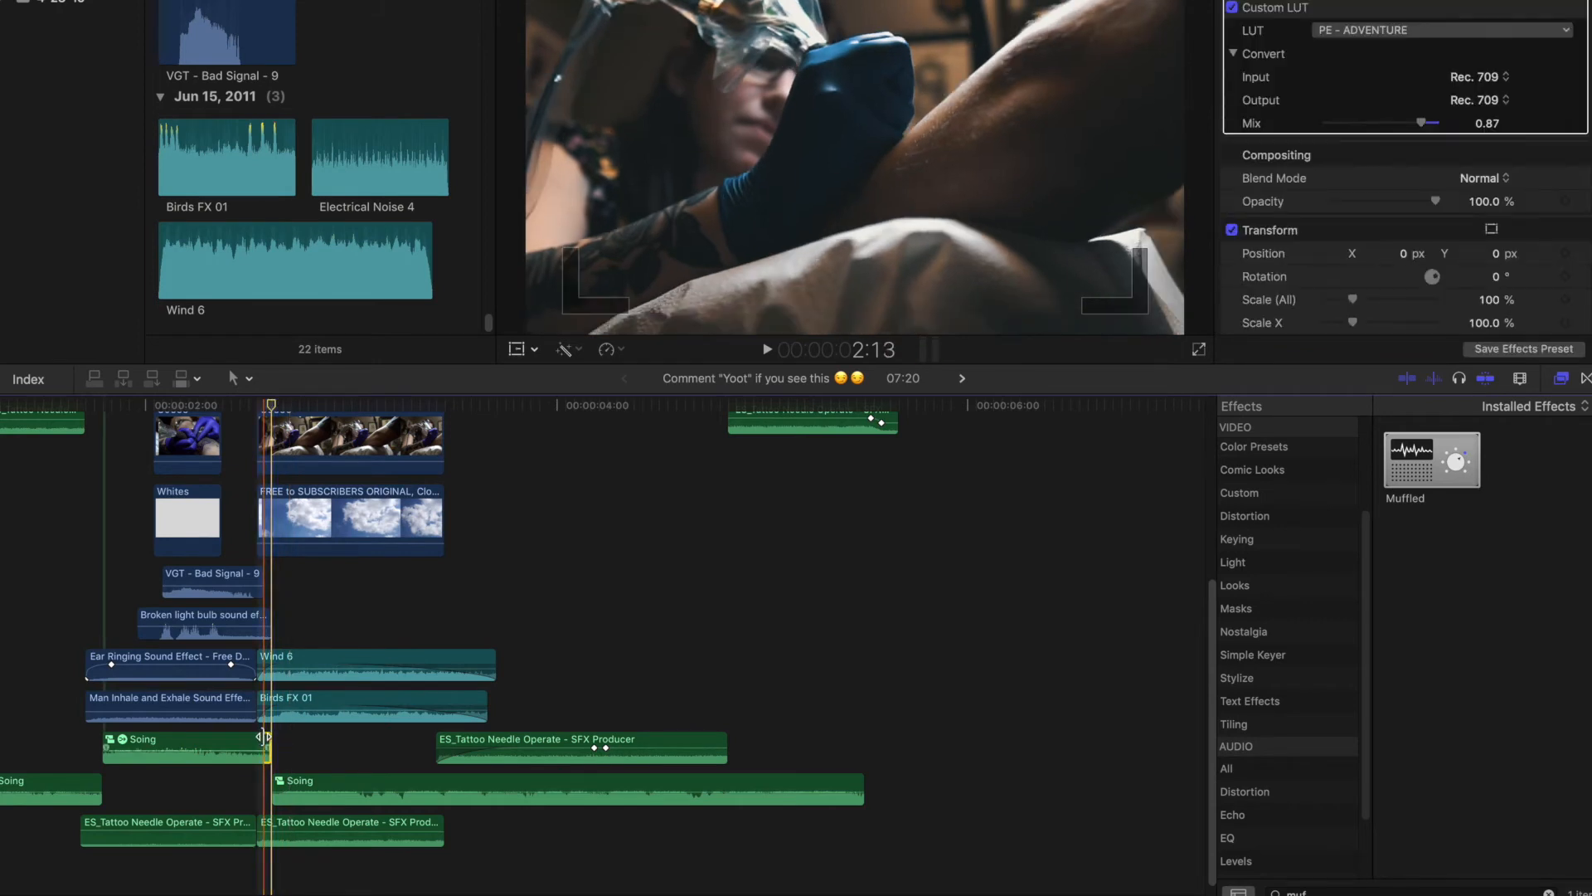
left_click(186, 750)
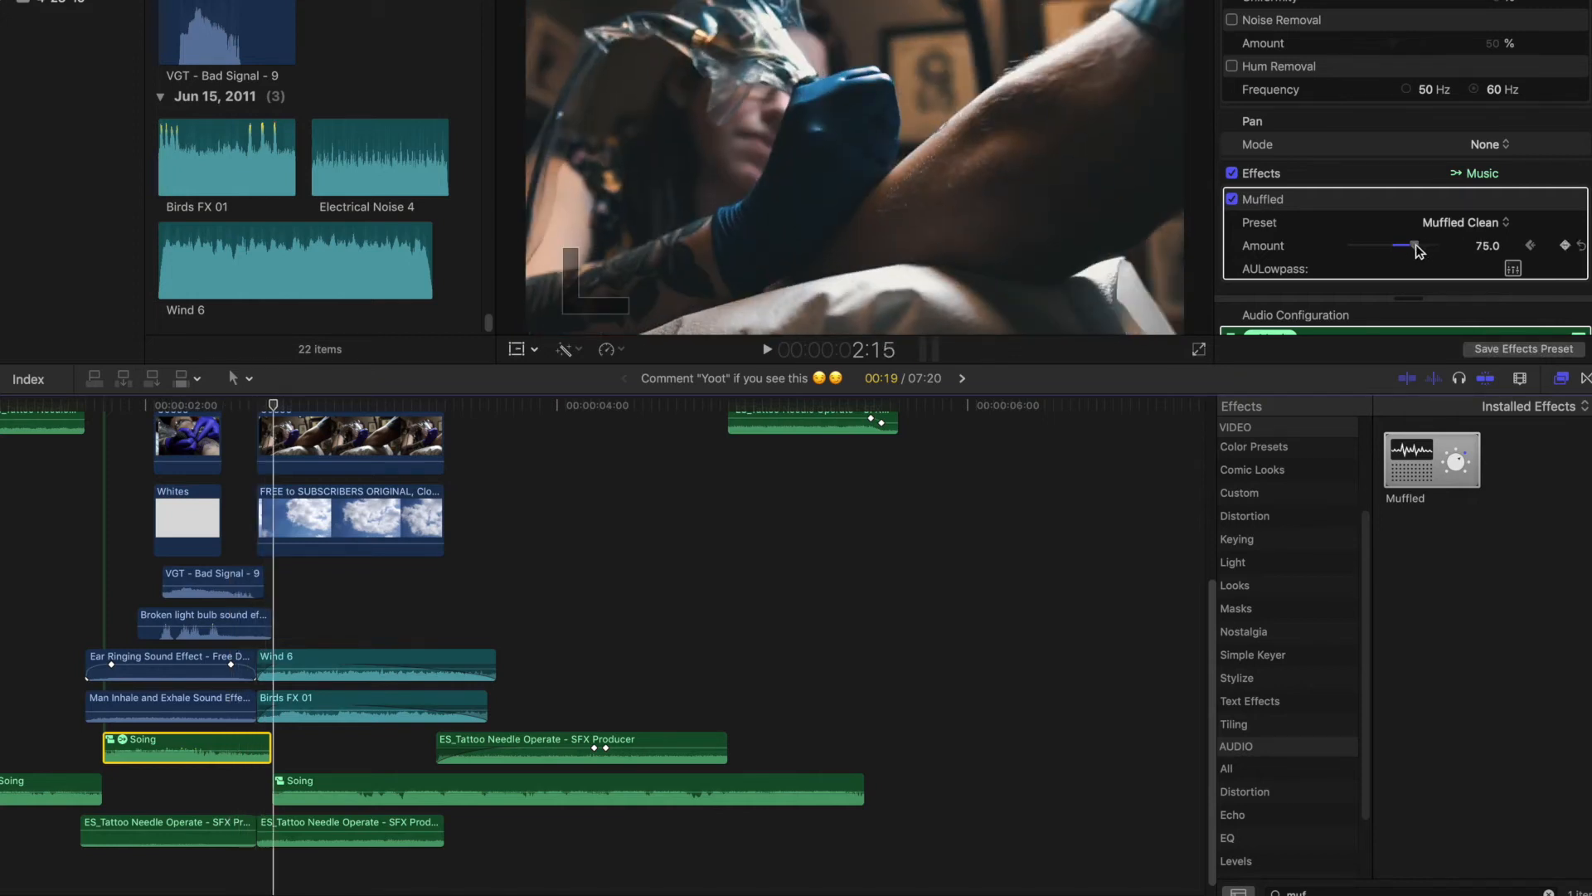
left_click_drag(1409, 246, 1349, 245)
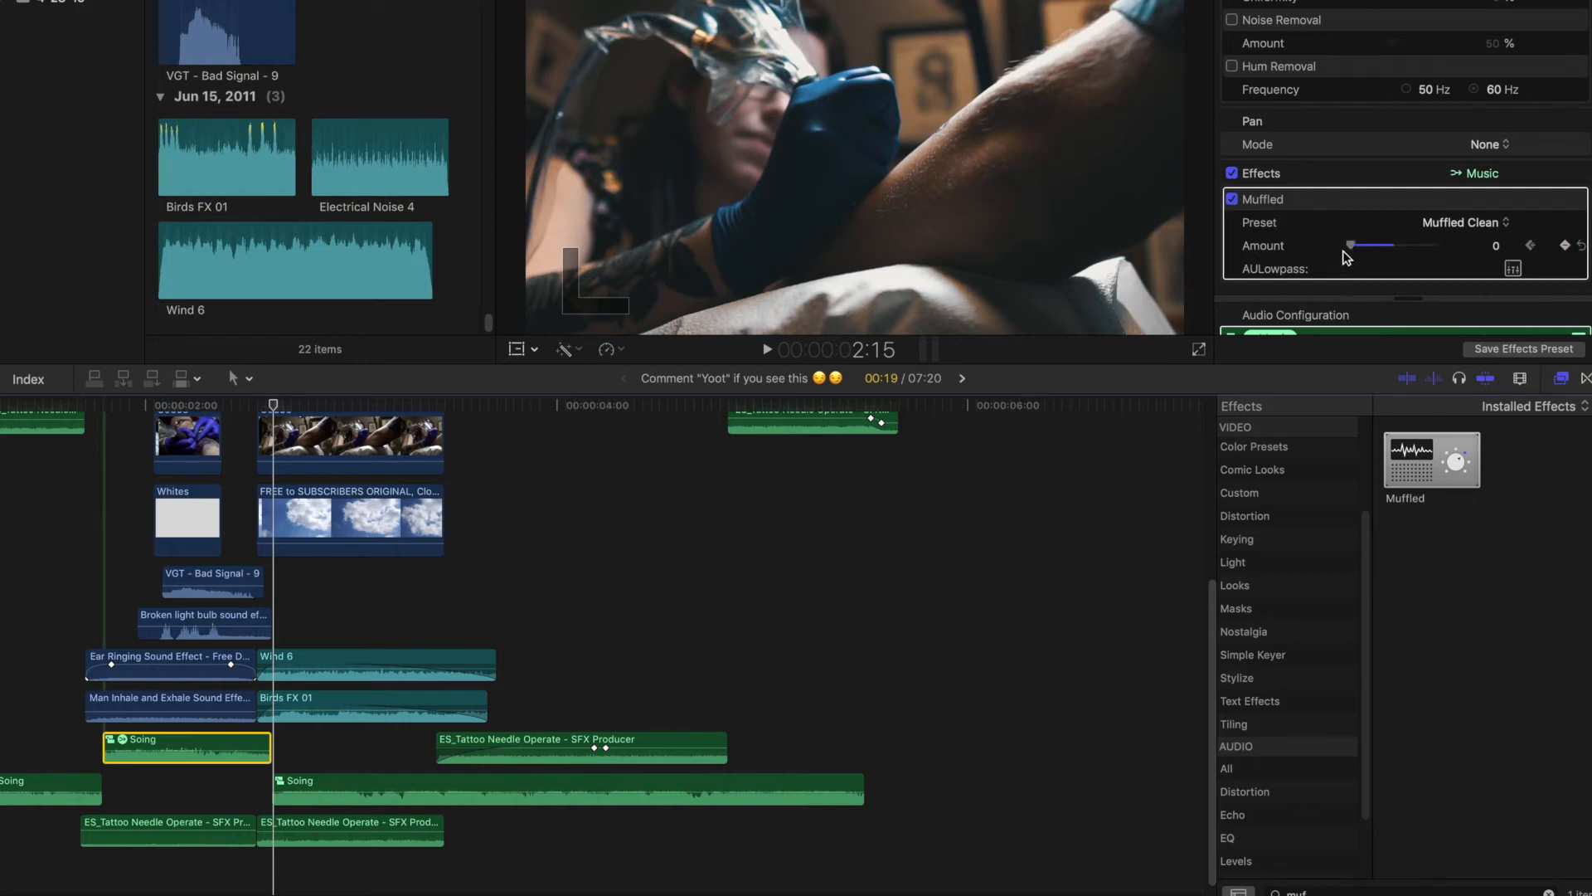
left_click_drag(1350, 245, 1365, 245)
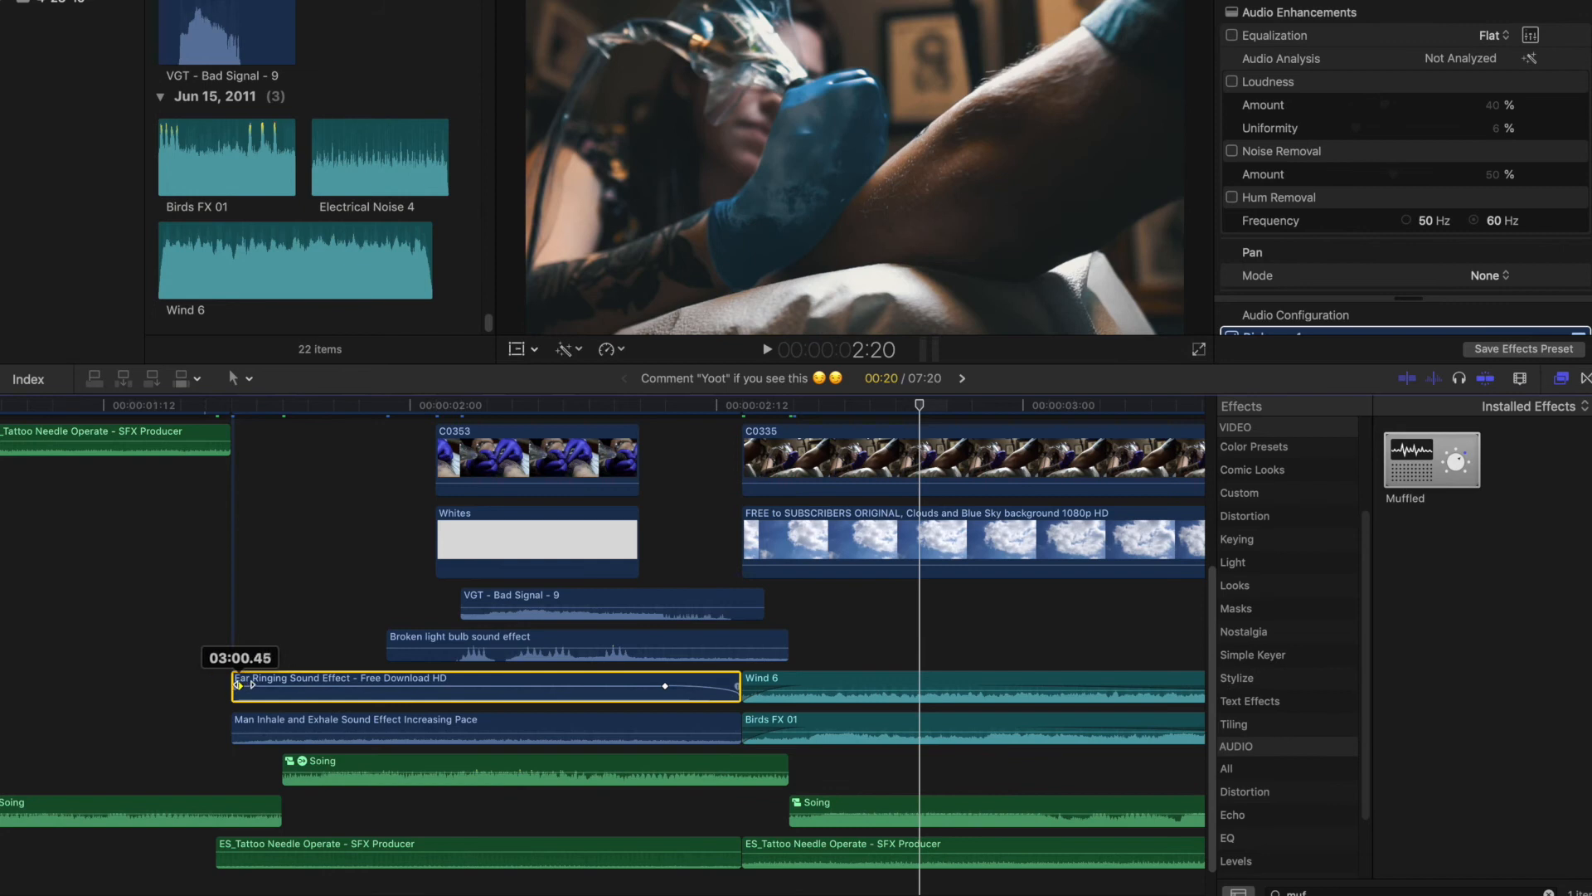
Step: Fade in the Ear Ringing clip with its start fade handle and play back the edit
left_click_drag(244, 683, 305, 683)
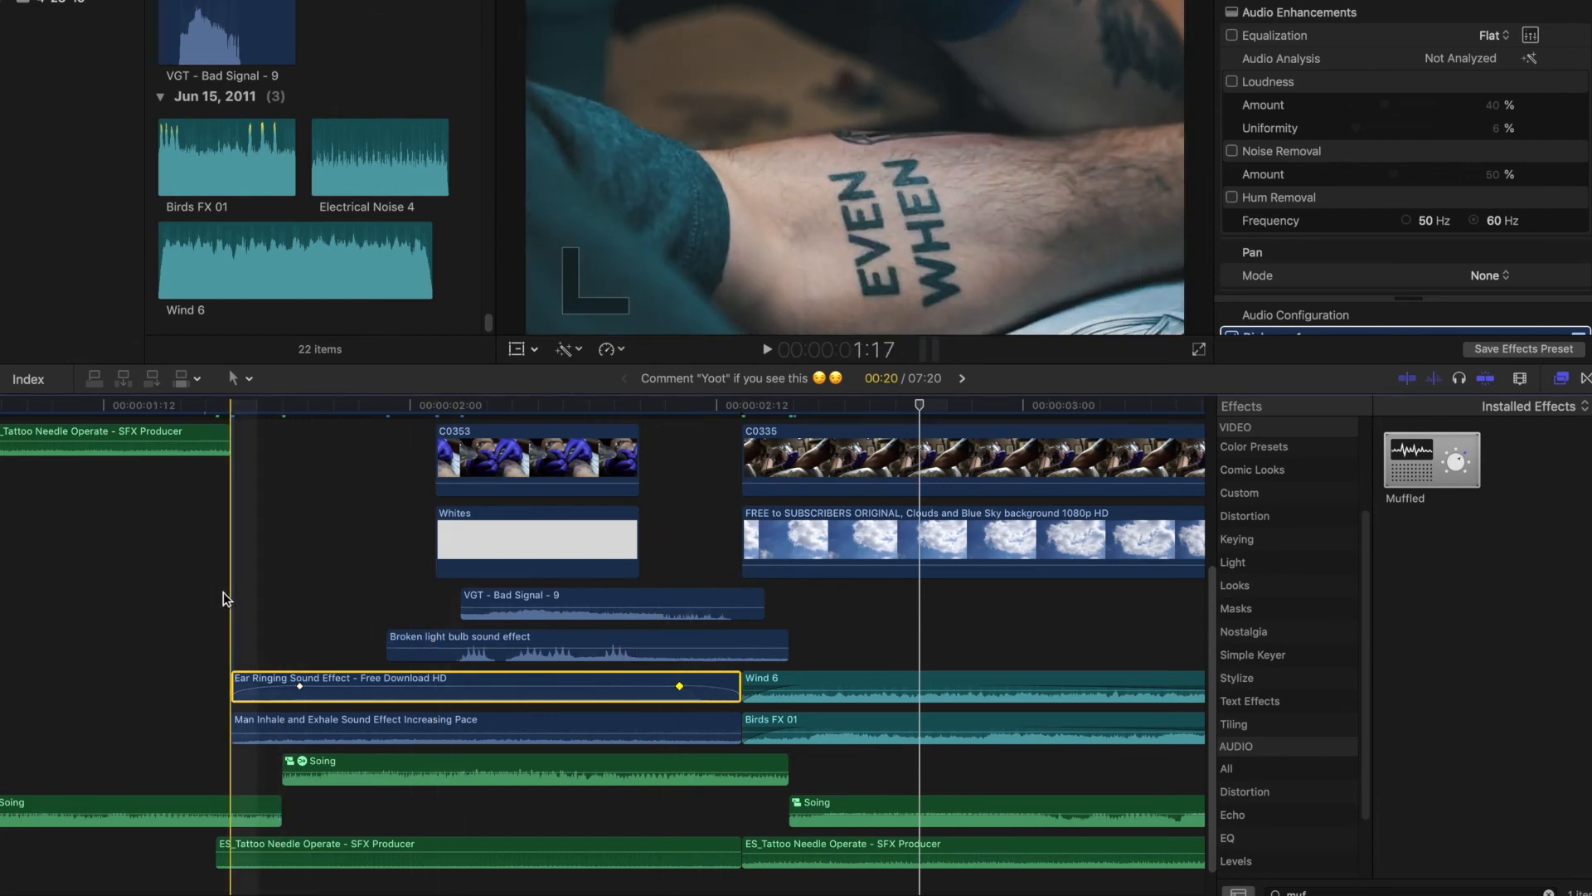
left_click(767, 350)
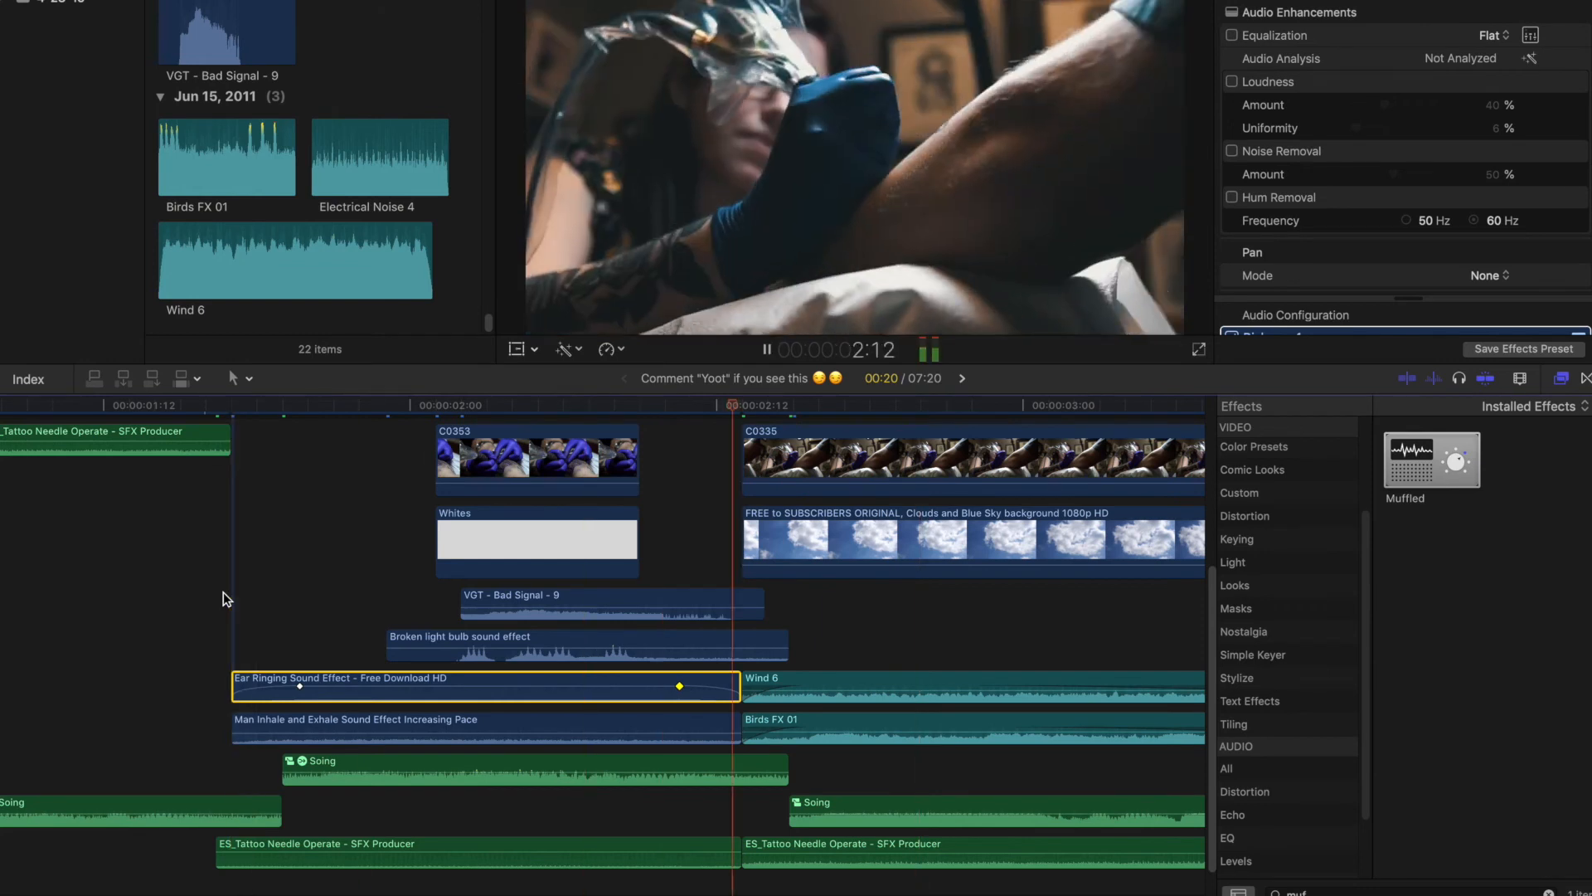